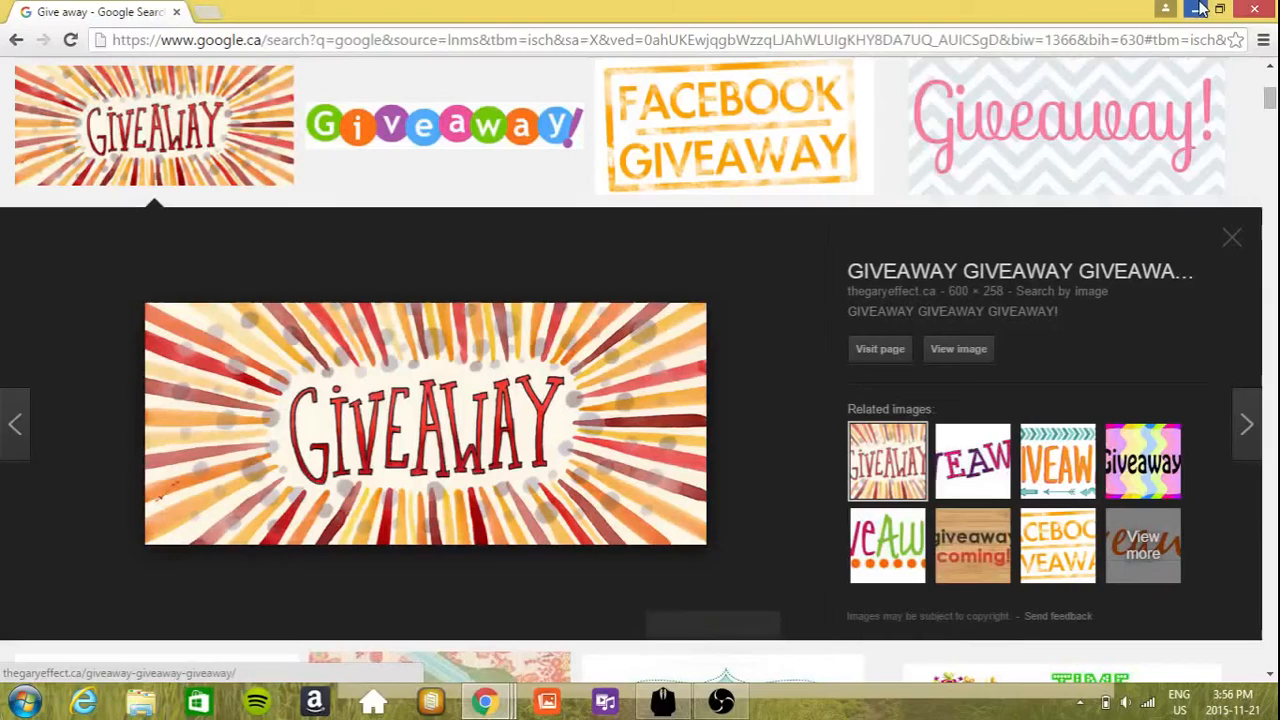
pyautogui.moveTo(640, 348)
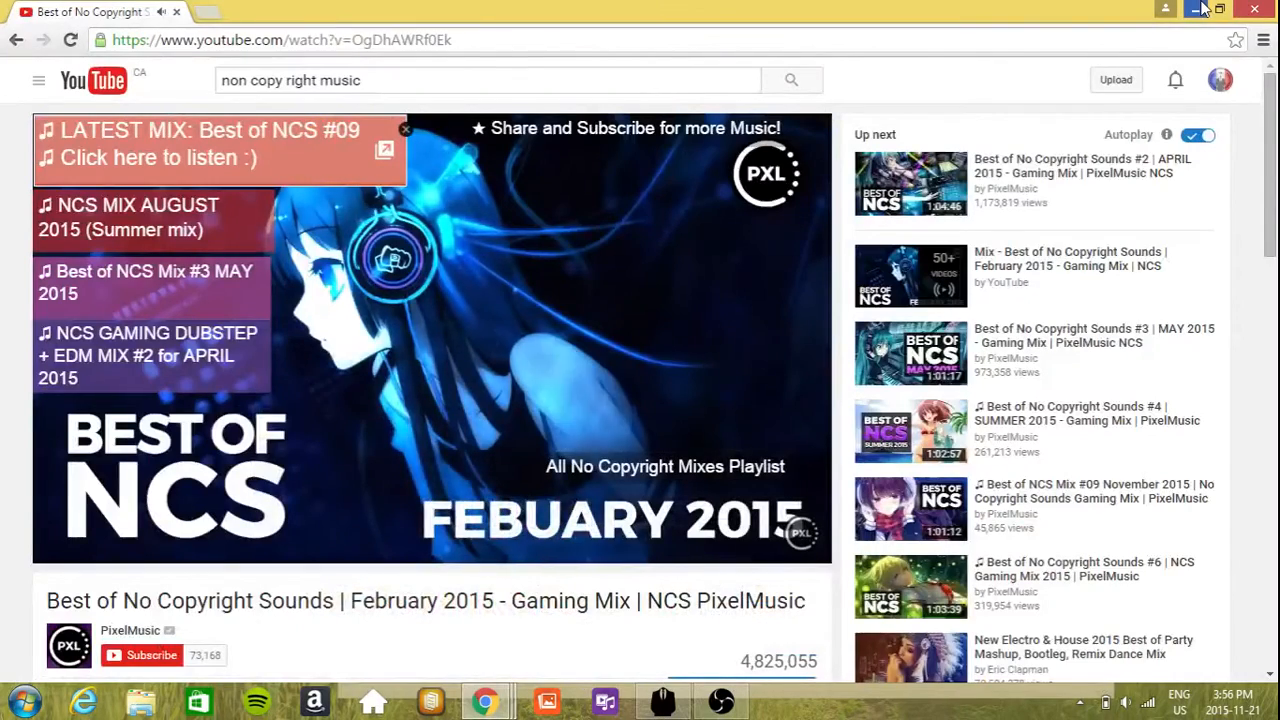
# Switch from the Google Images tab to the YouTube tab playing the Best of NCS mix
pyautogui.click(1198, 8)
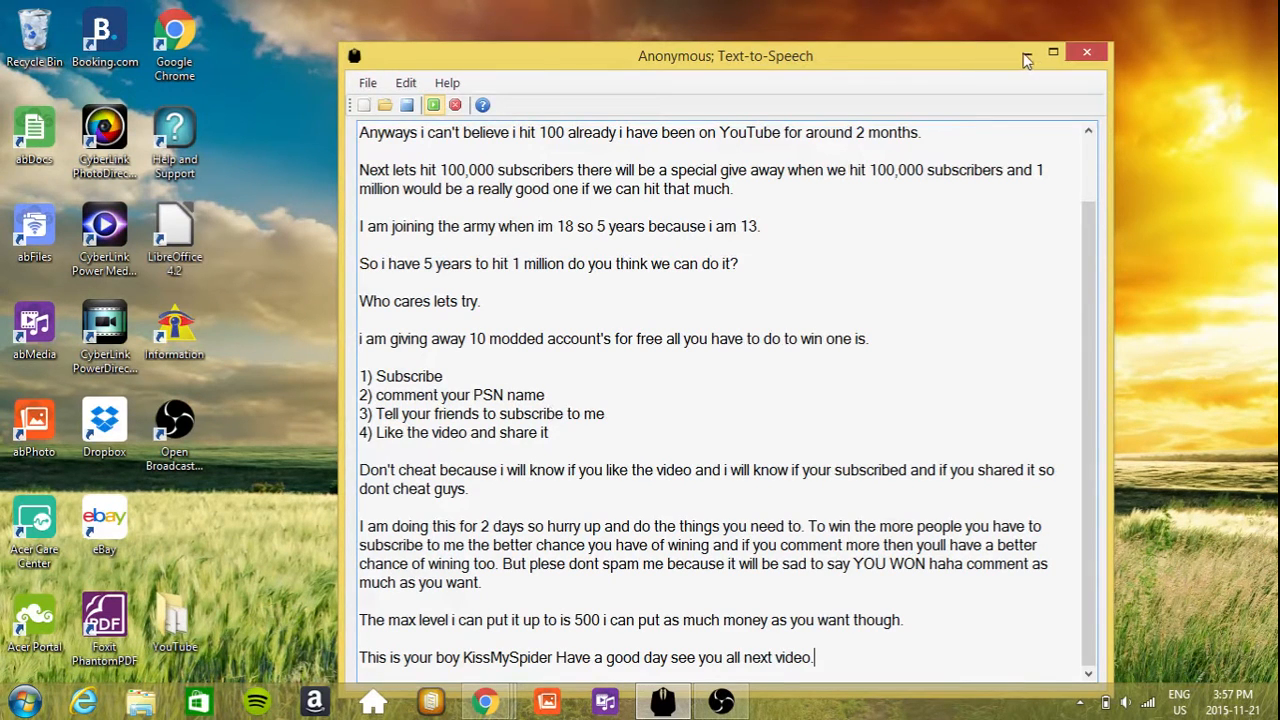
pyautogui.moveTo(876, 400)
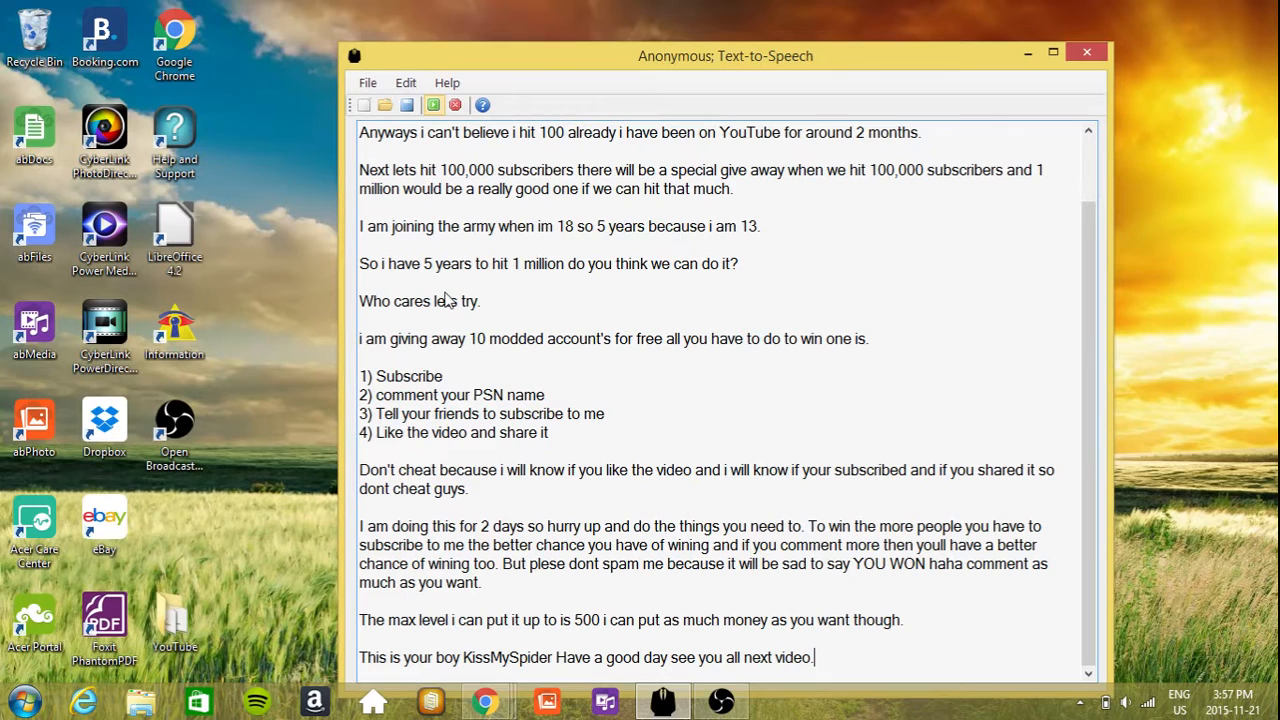
pyautogui.moveTo(848, 368)
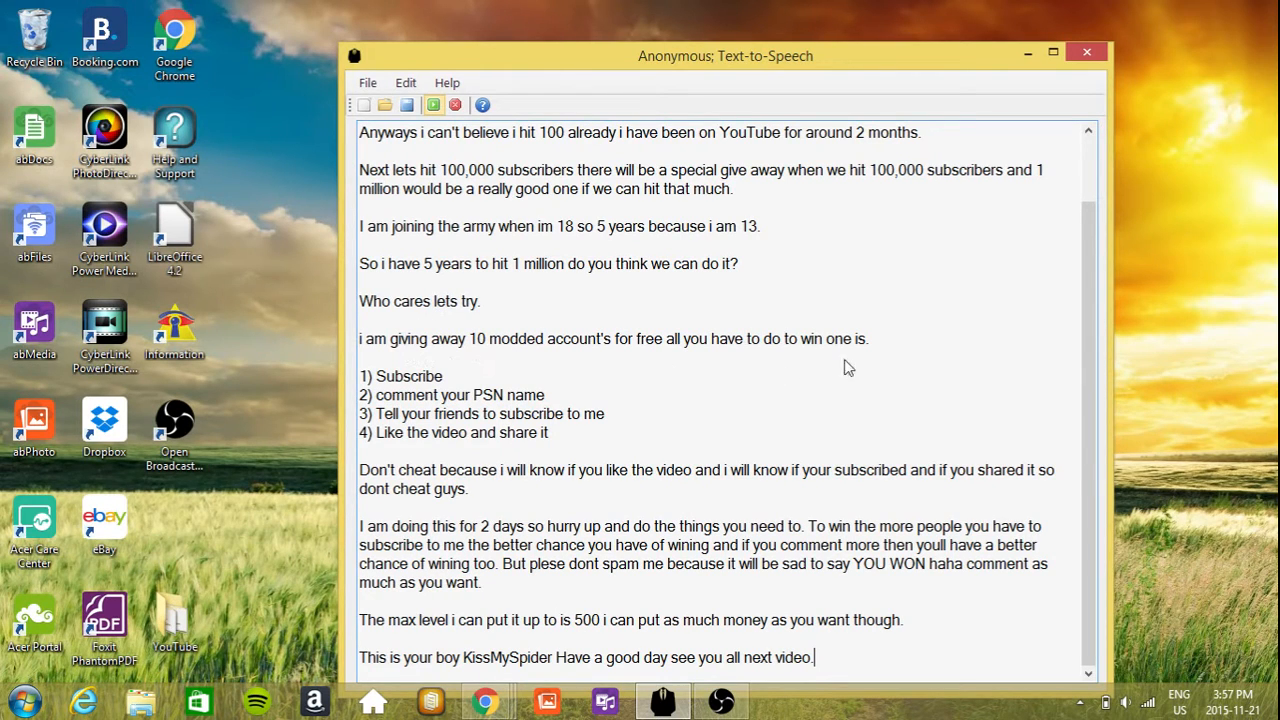
pyautogui.moveTo(448, 378)
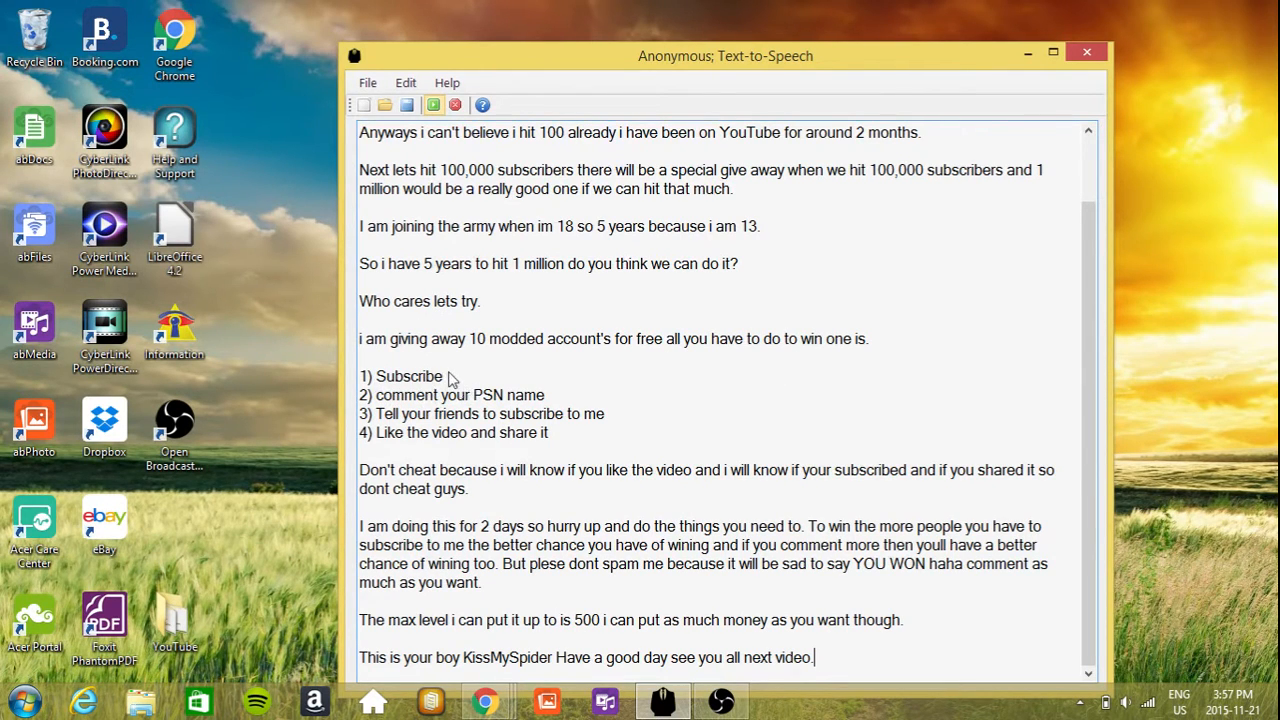
pyautogui.moveTo(378, 404)
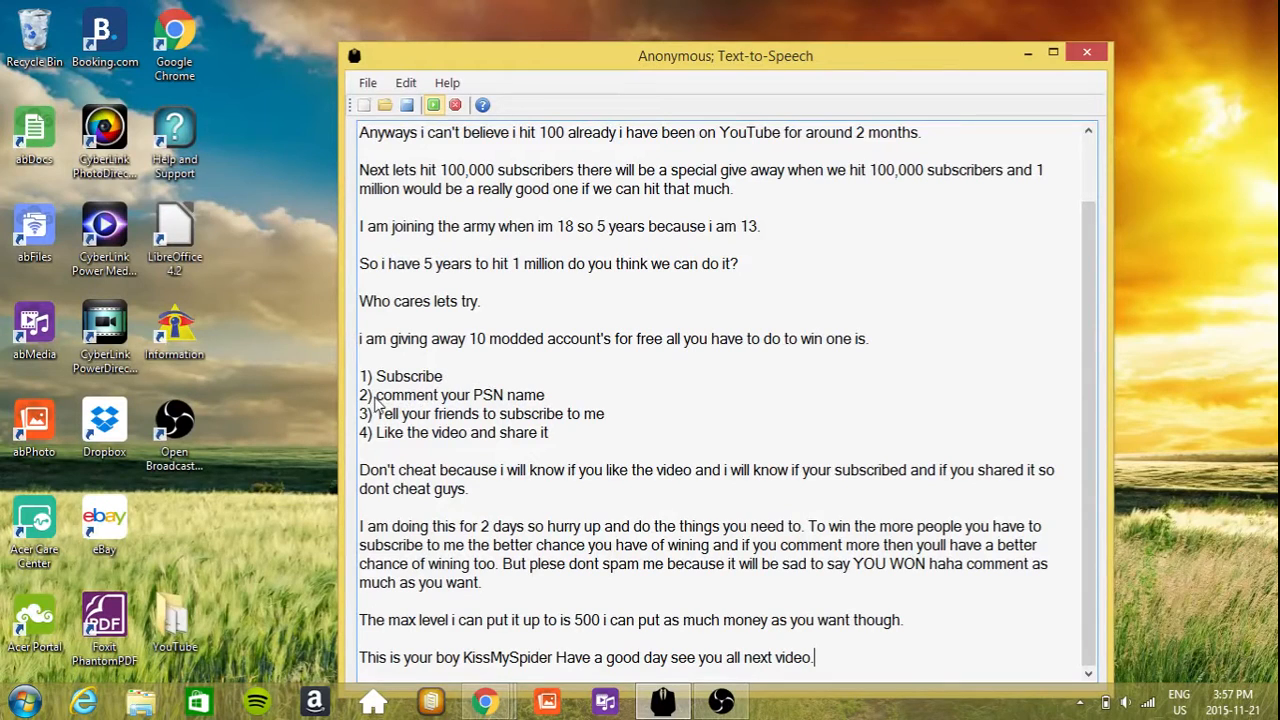
pyautogui.moveTo(422, 424)
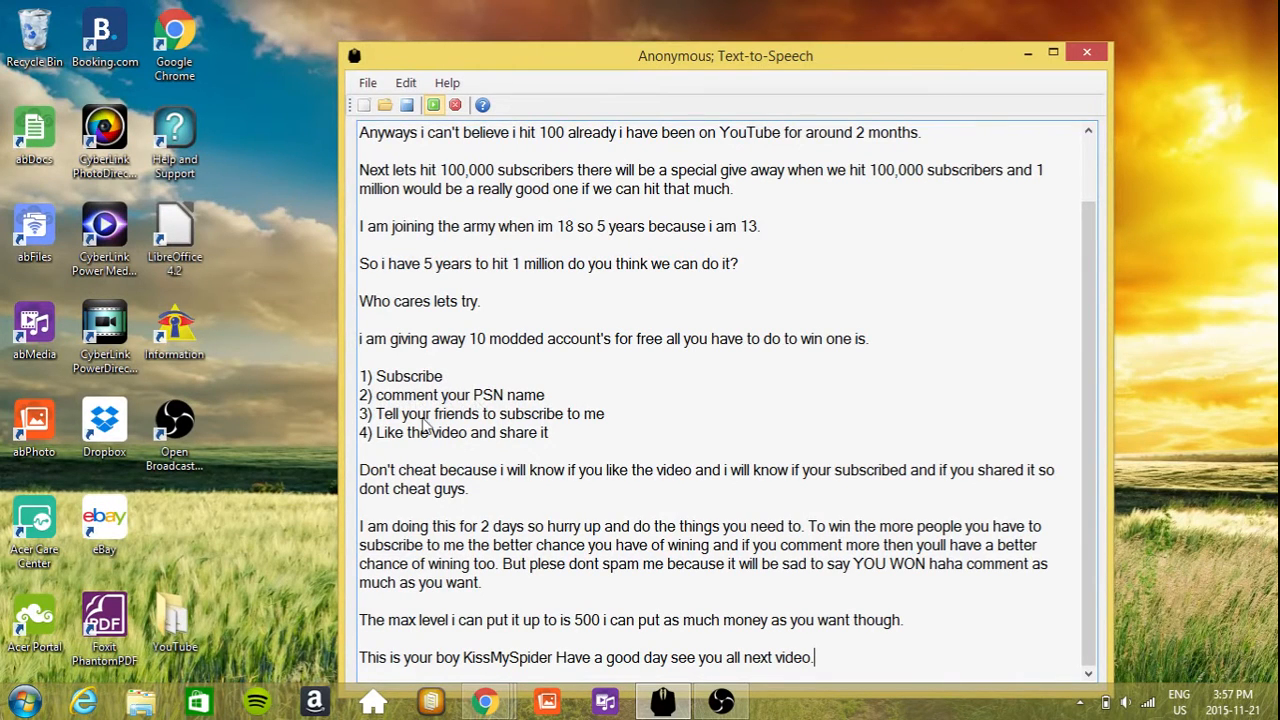
pyautogui.moveTo(560, 422)
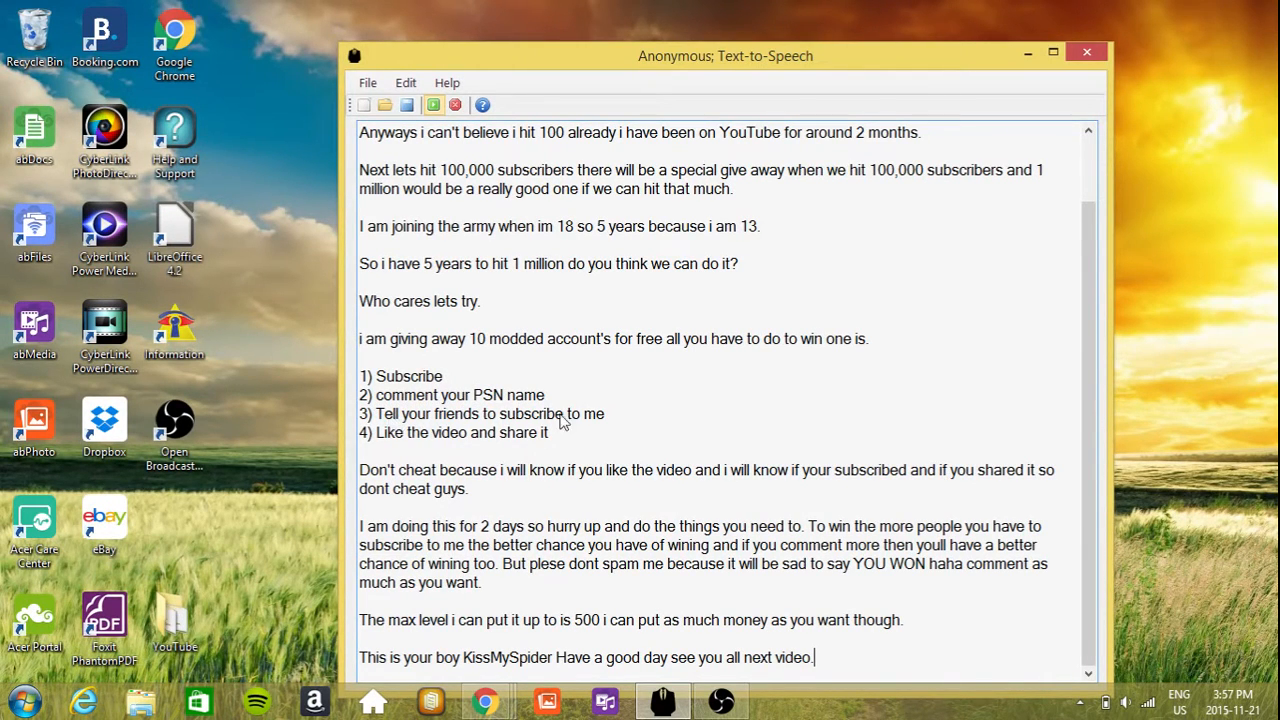
pyautogui.moveTo(378, 442)
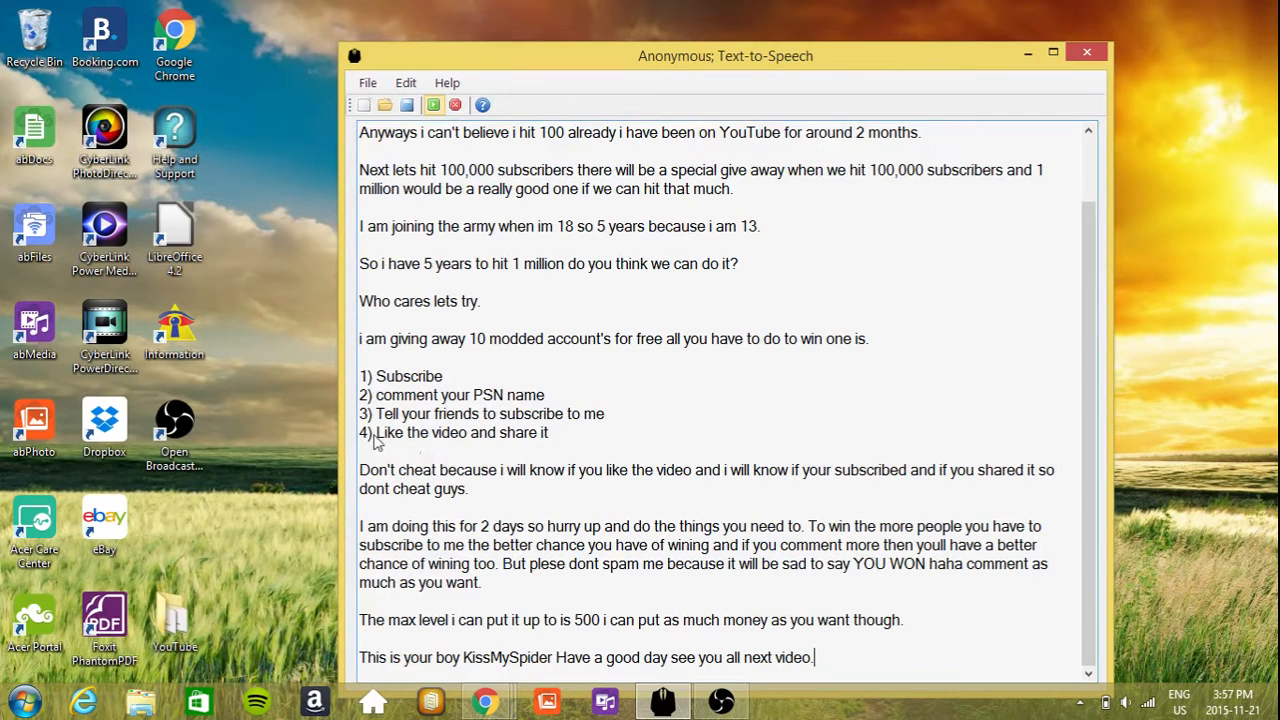
pyautogui.moveTo(564, 432)
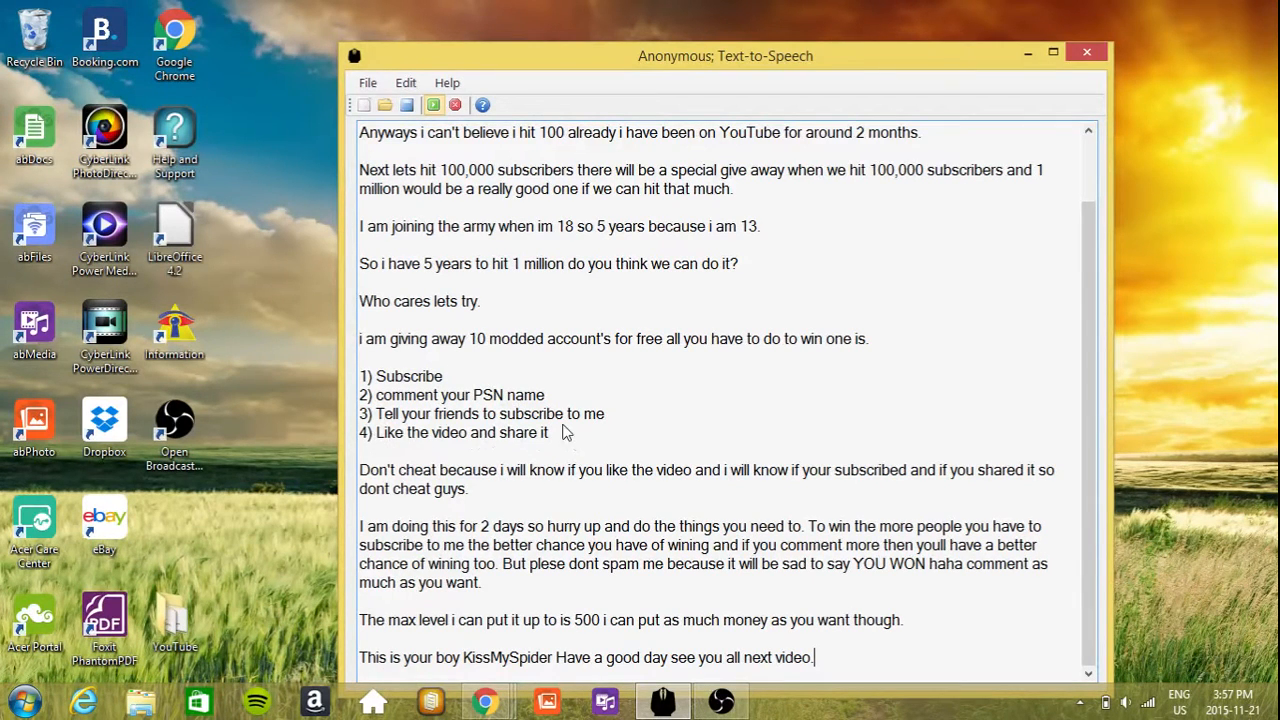
pyautogui.moveTo(450, 392)
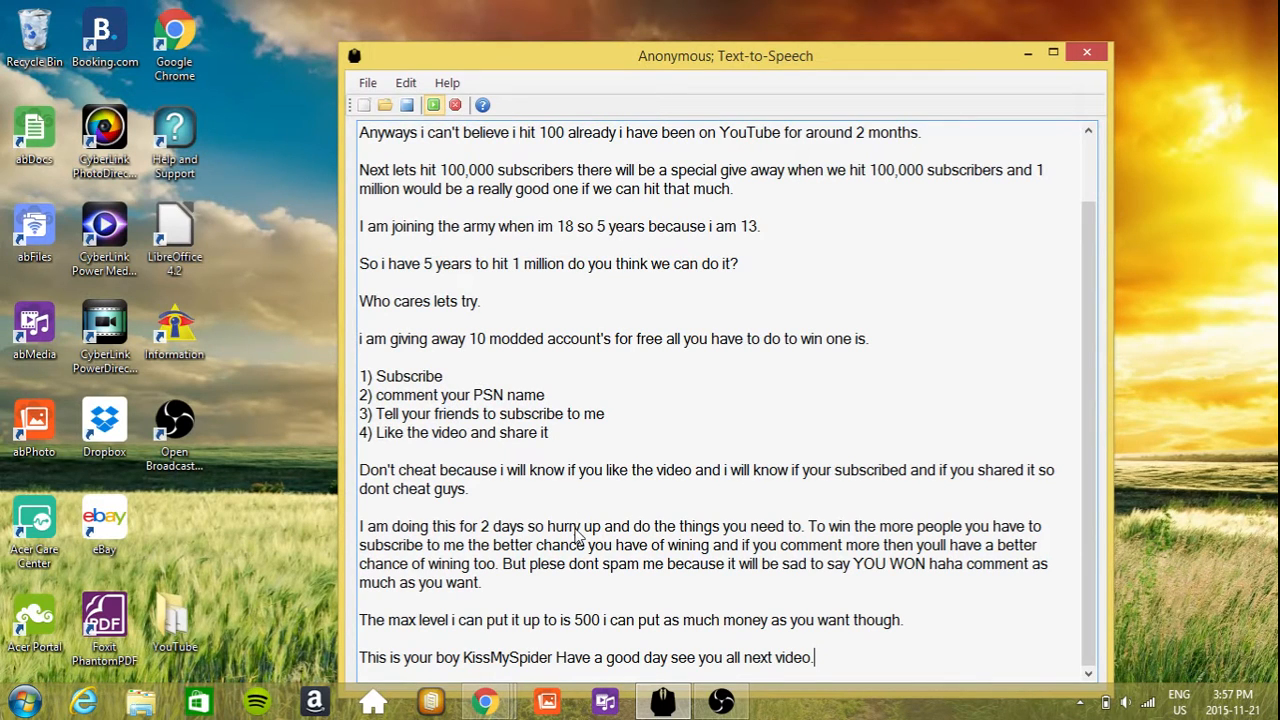
pyautogui.moveTo(560, 630)
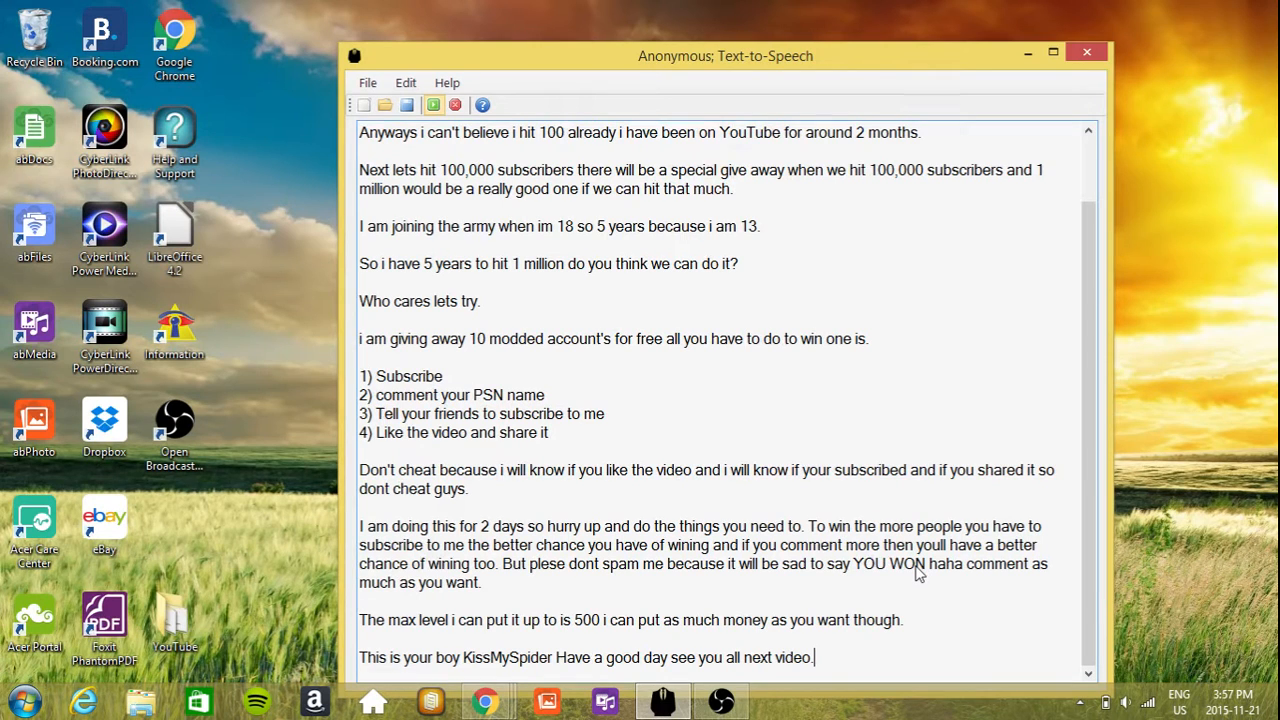
pyautogui.moveTo(700, 556)
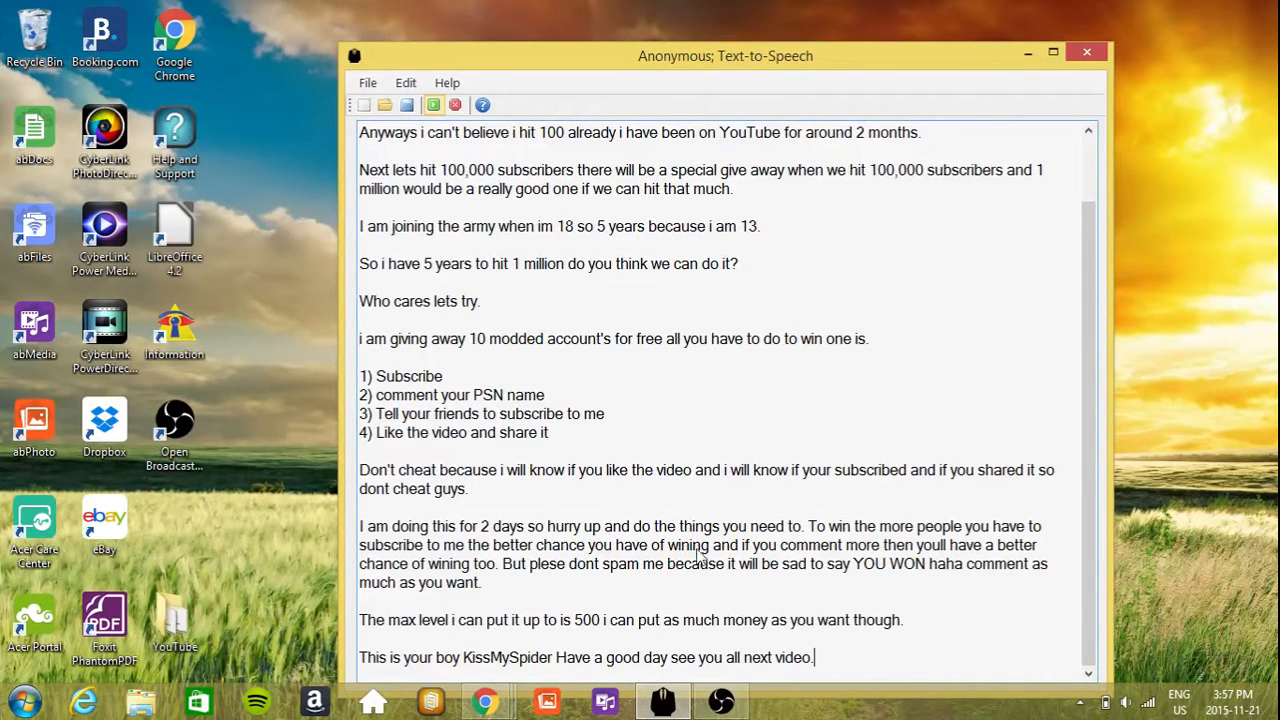
pyautogui.moveTo(816, 610)
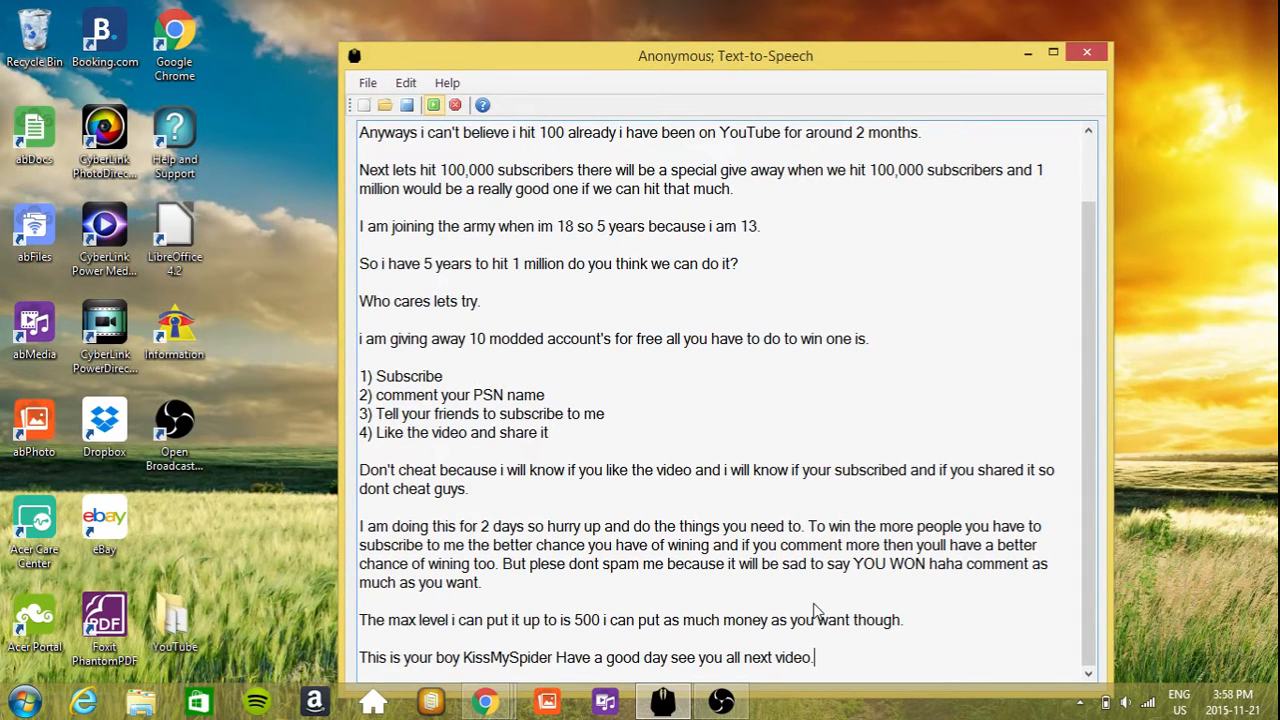
pyautogui.moveTo(890, 596)
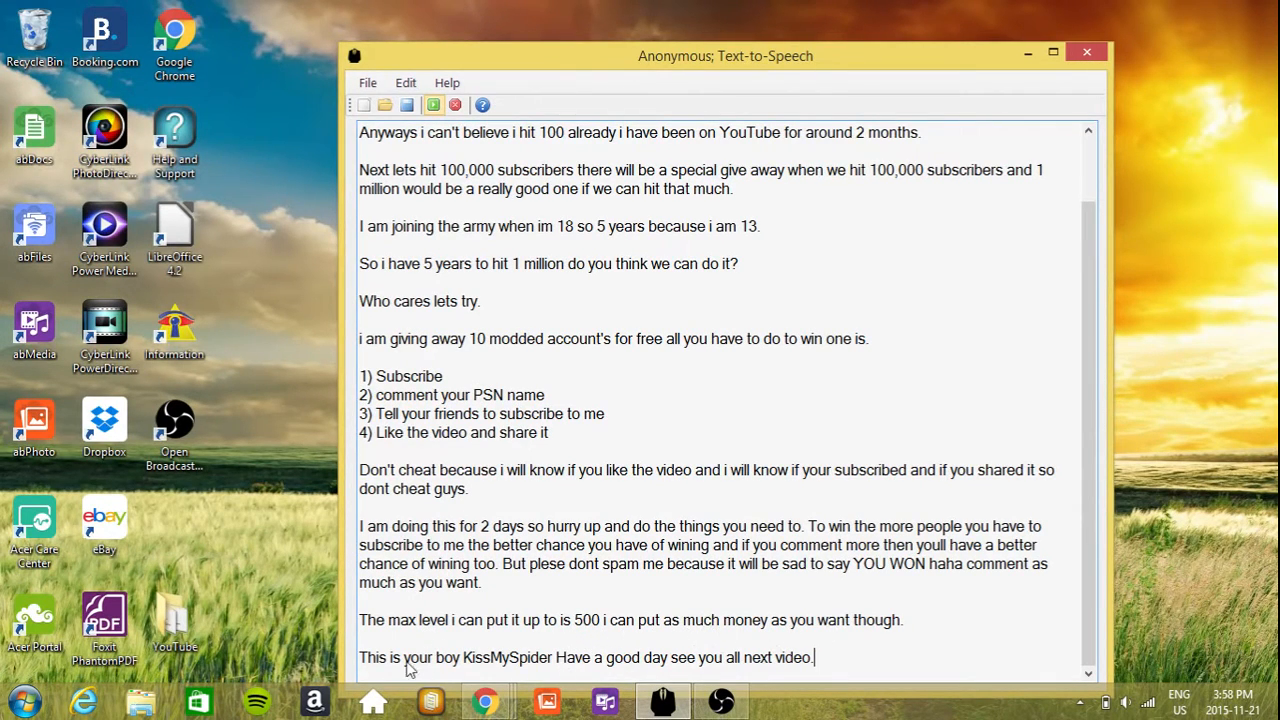
pyautogui.moveTo(668, 674)
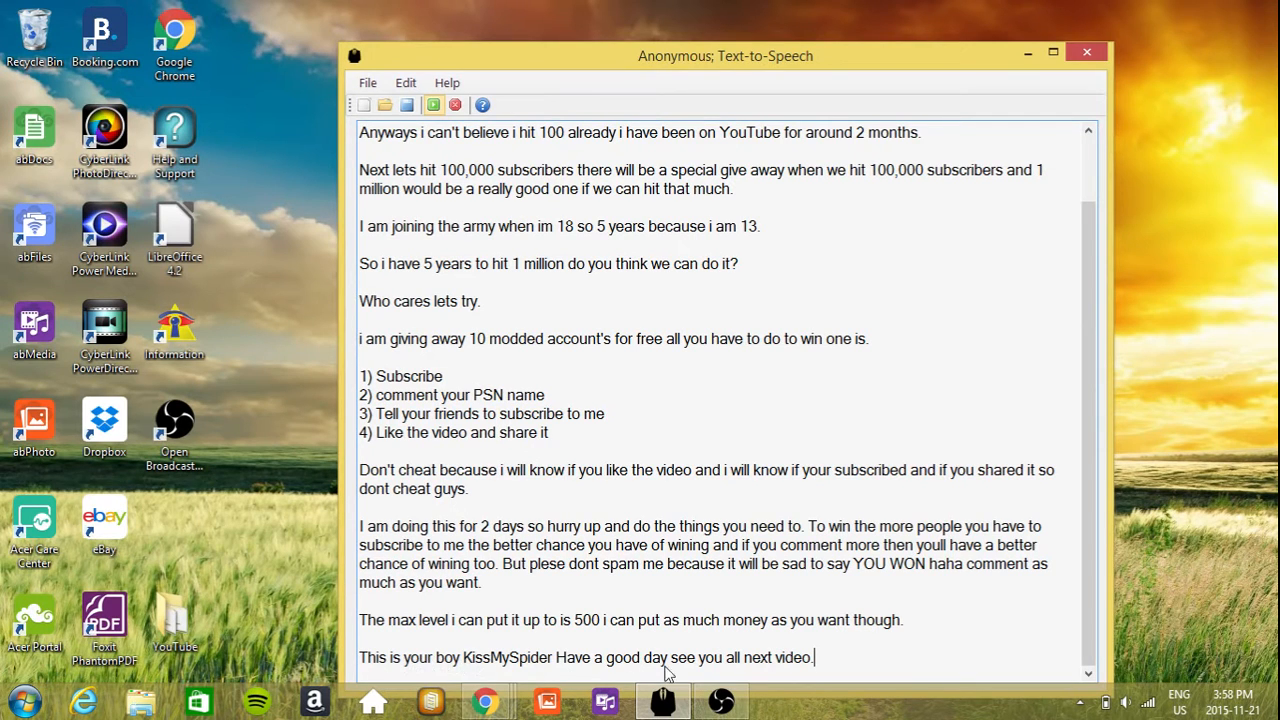